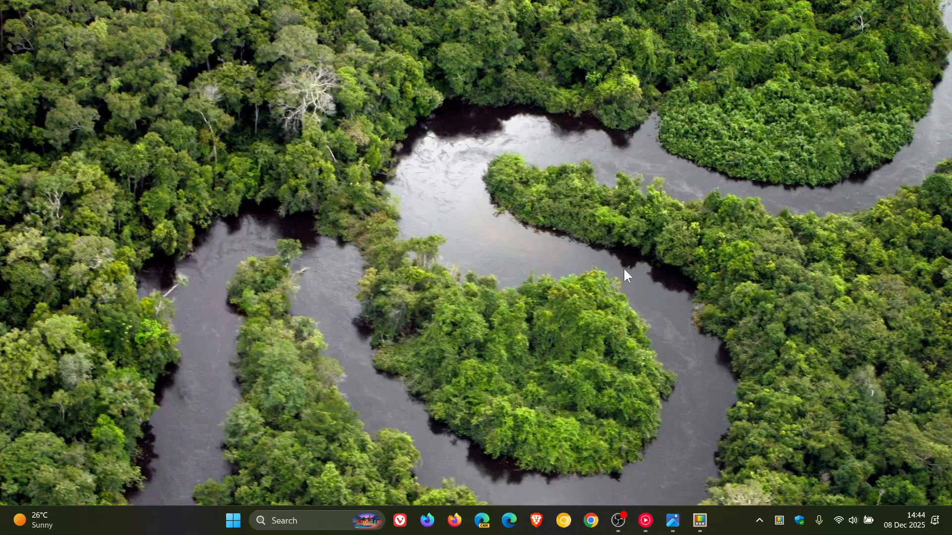
mouse_move(622, 285)
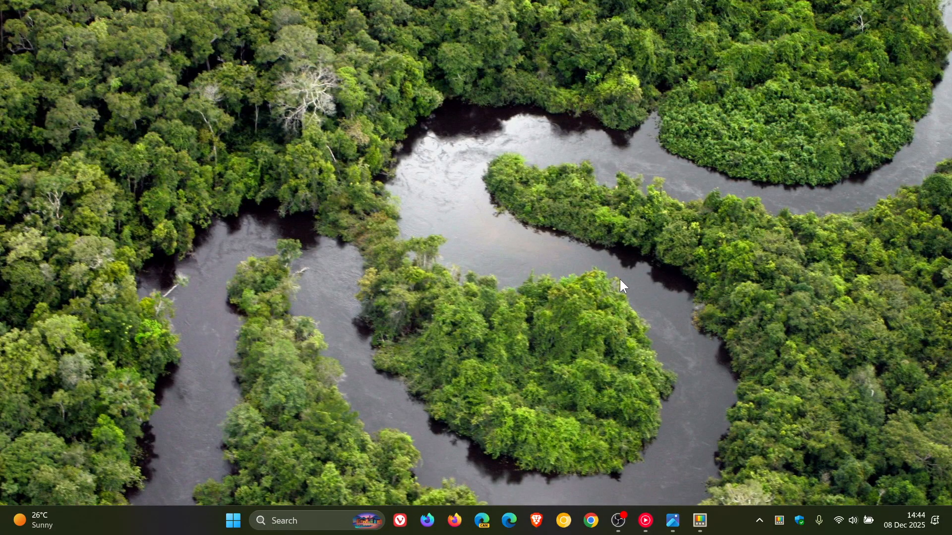
Bring up the PowerToys settings on the Command Palette page and browse its options.
left_click(699, 520)
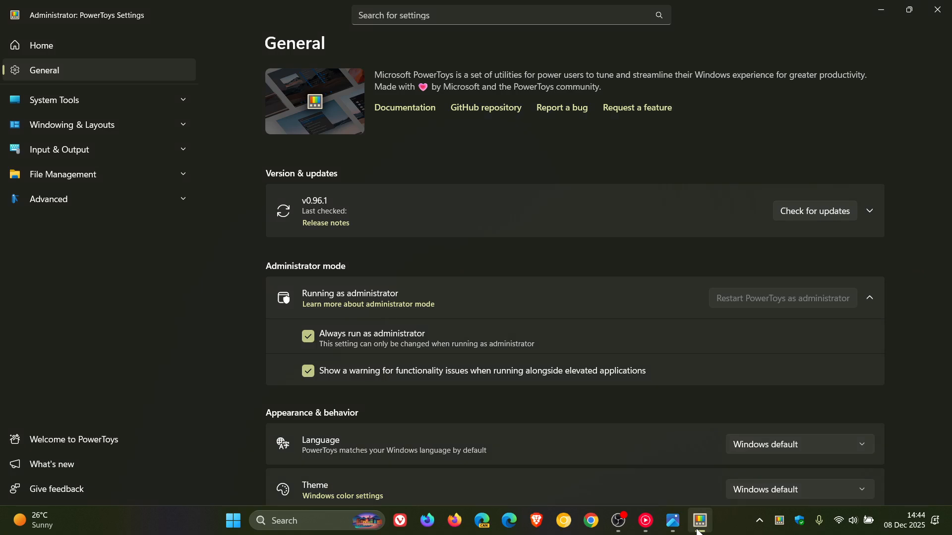
mouse_move(294, 183)
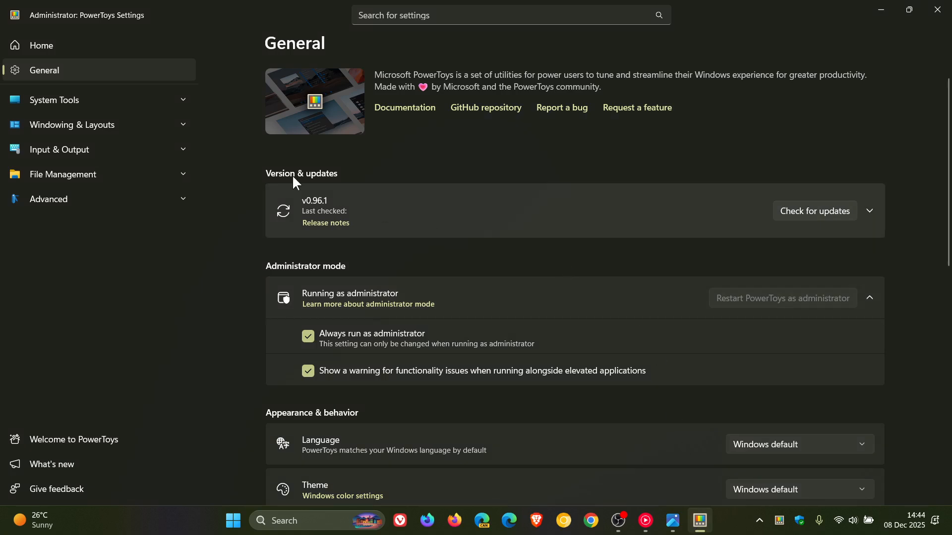
left_click(41, 45)
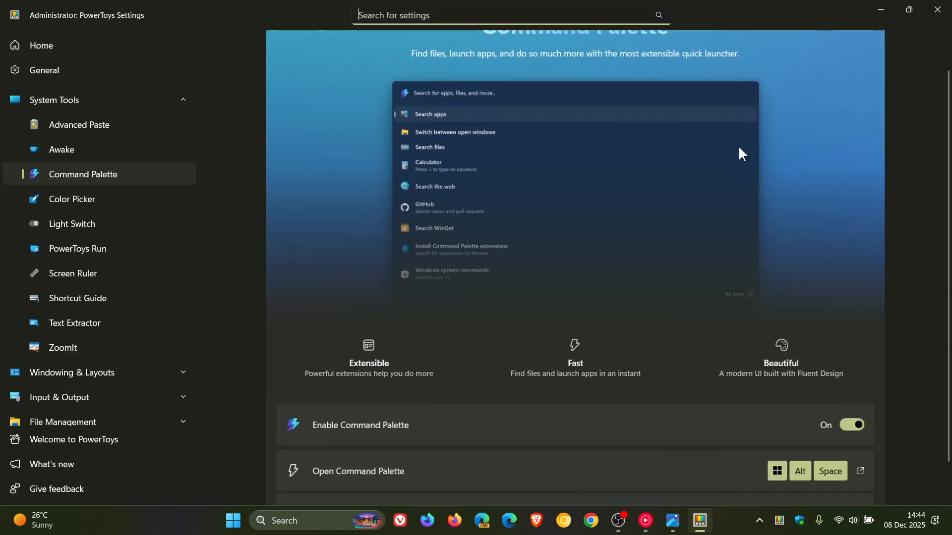
scroll("down", 3)
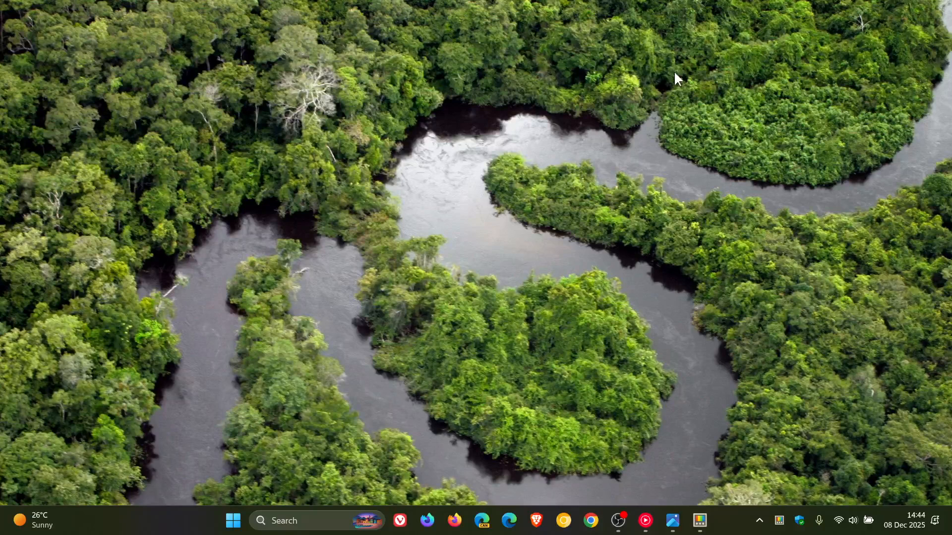
mouse_move(591, 197)
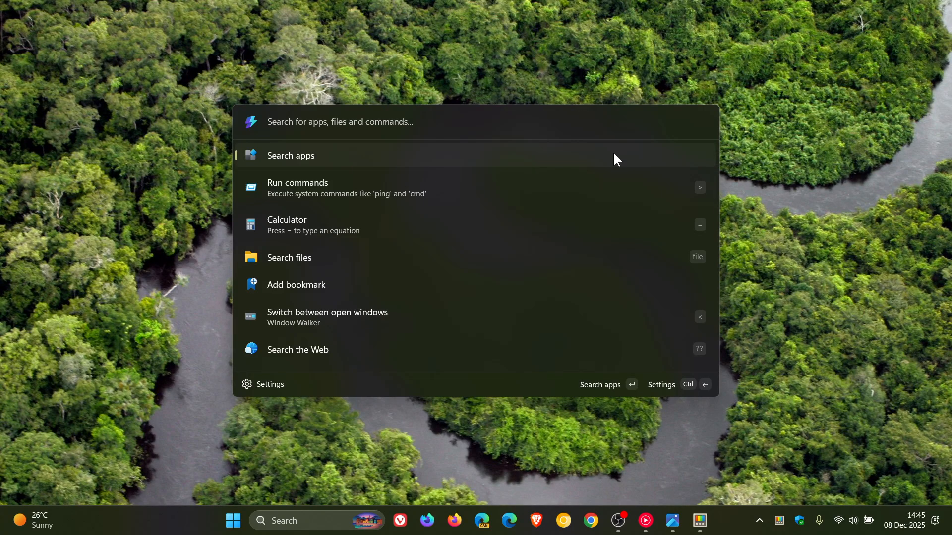
mouse_move(522, 344)
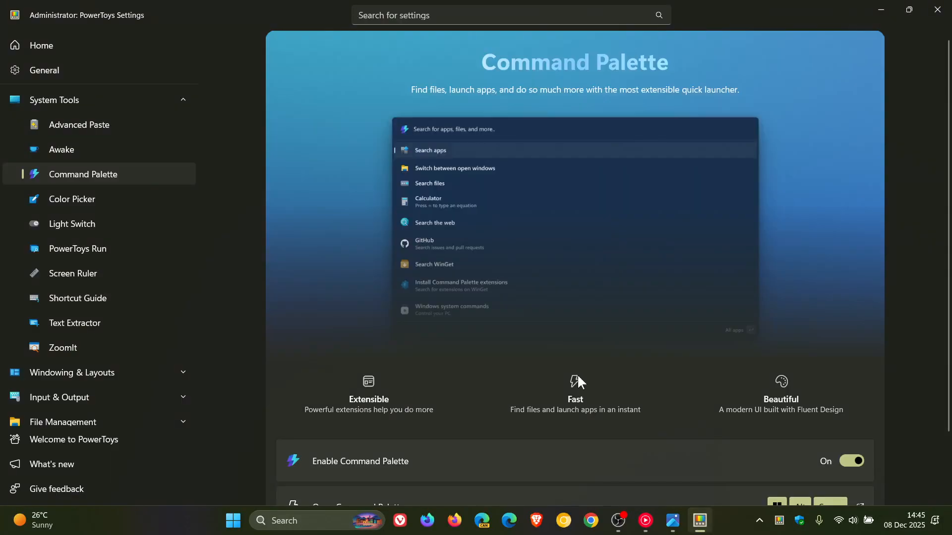
Return to the General settings page and minimize the PowerToys window to show the desktop.
left_click(43, 69)
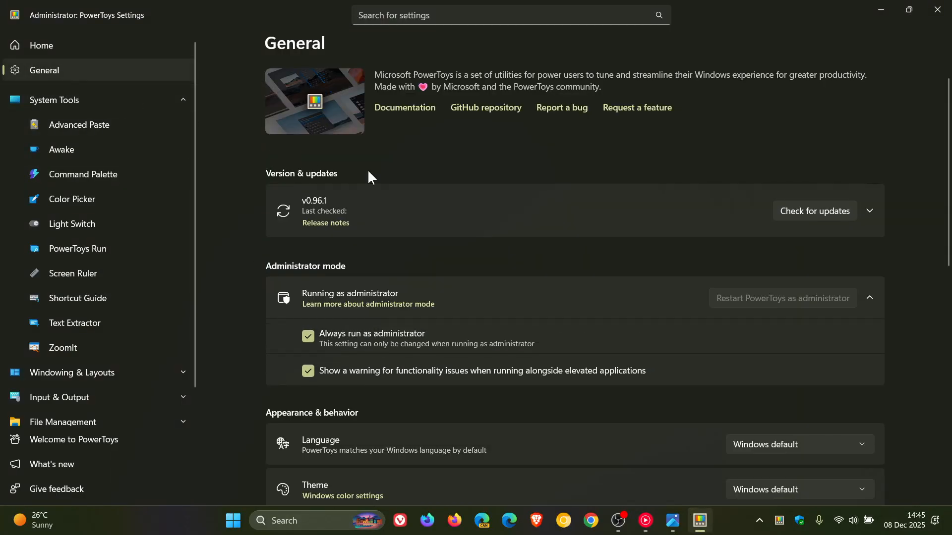
mouse_move(762, 179)
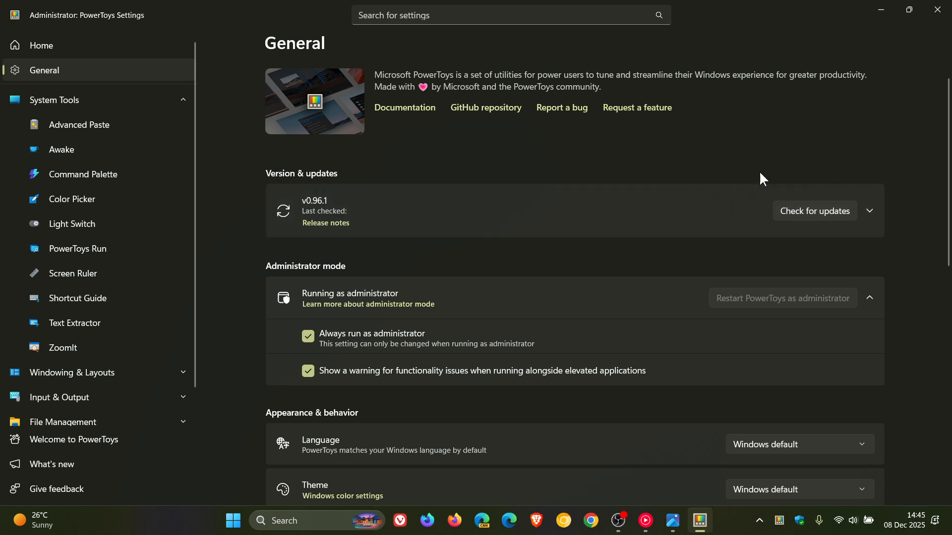
mouse_move(880, 10)
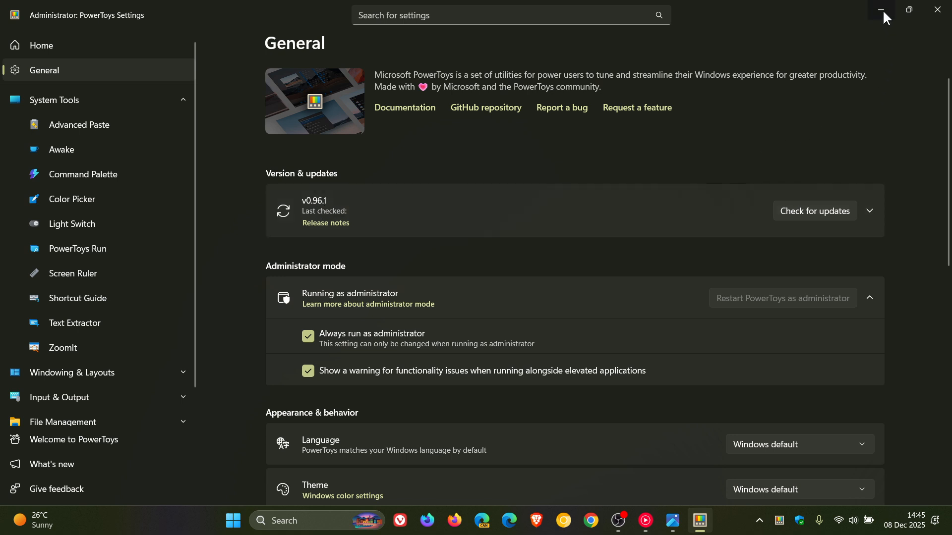
left_click(883, 10)
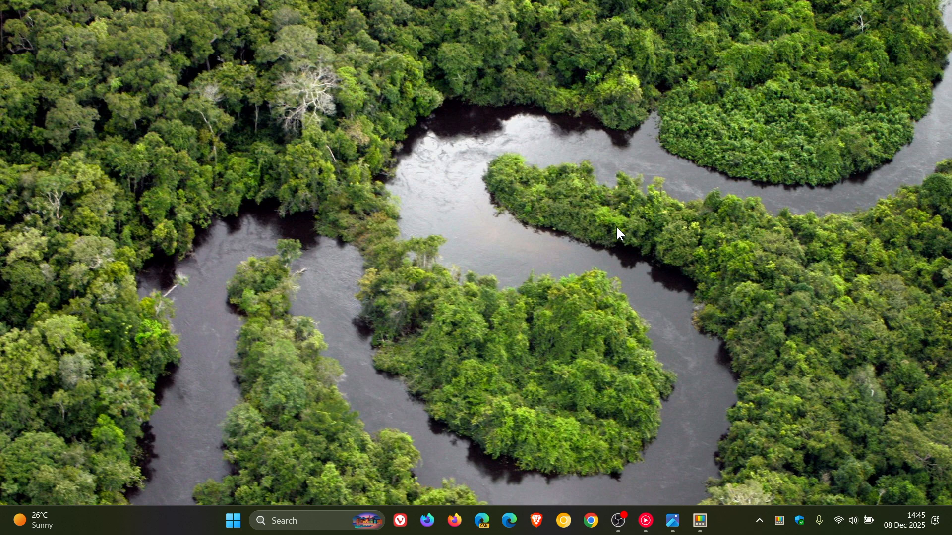
mouse_move(645, 384)
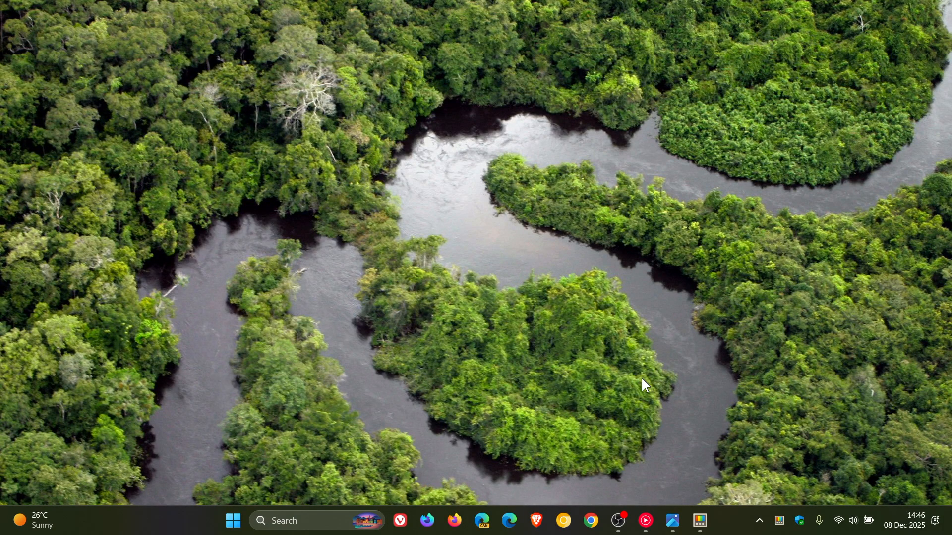
mouse_move(672, 520)
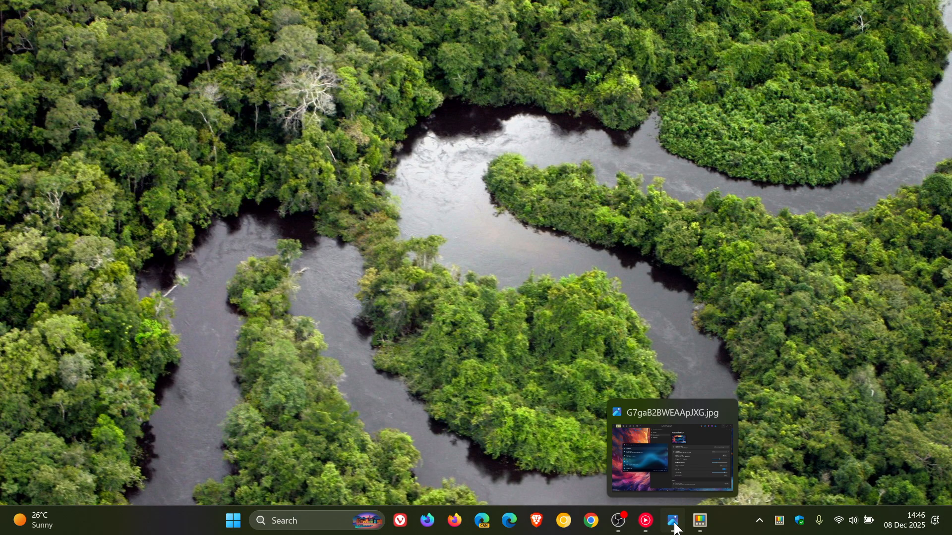
Show the Personalization page screenshot with its custom background image from the taskbar.
left_click(671, 521)
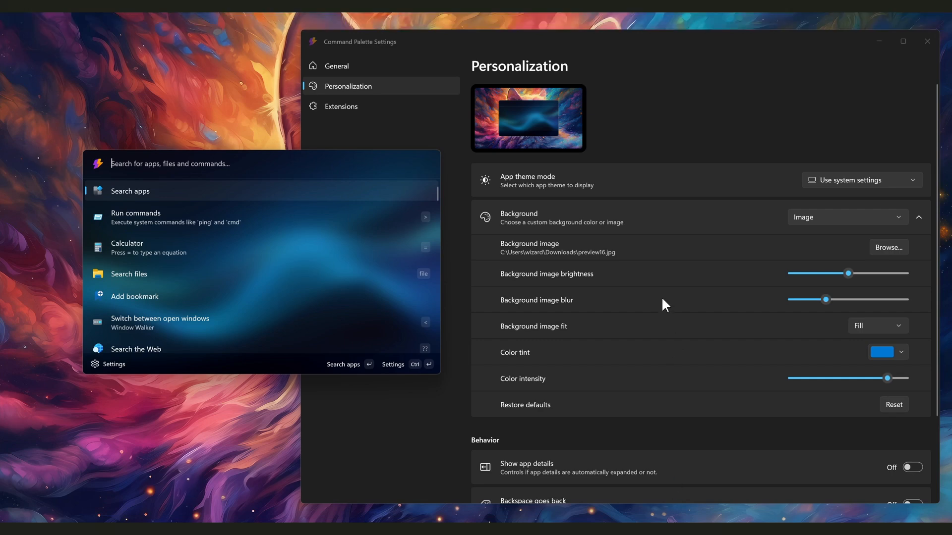
mouse_move(437, 151)
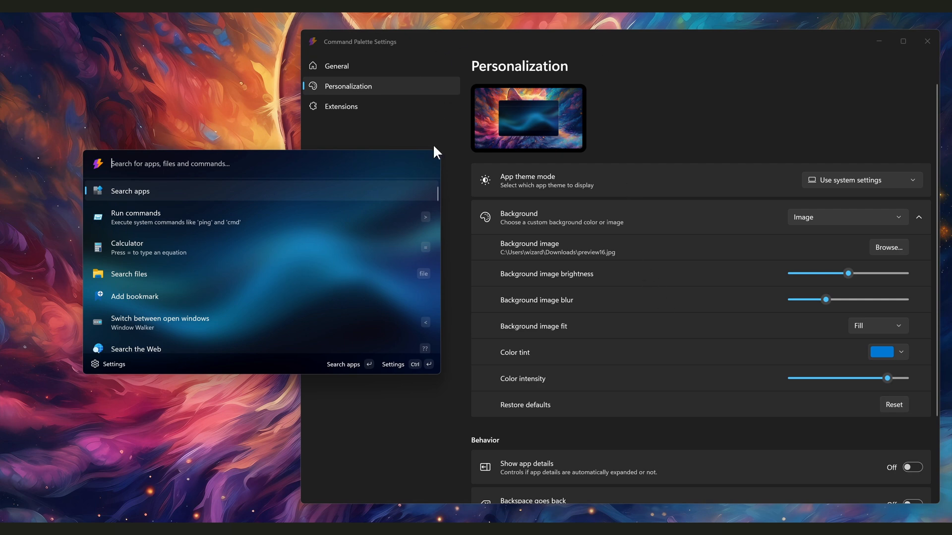
mouse_move(703, 103)
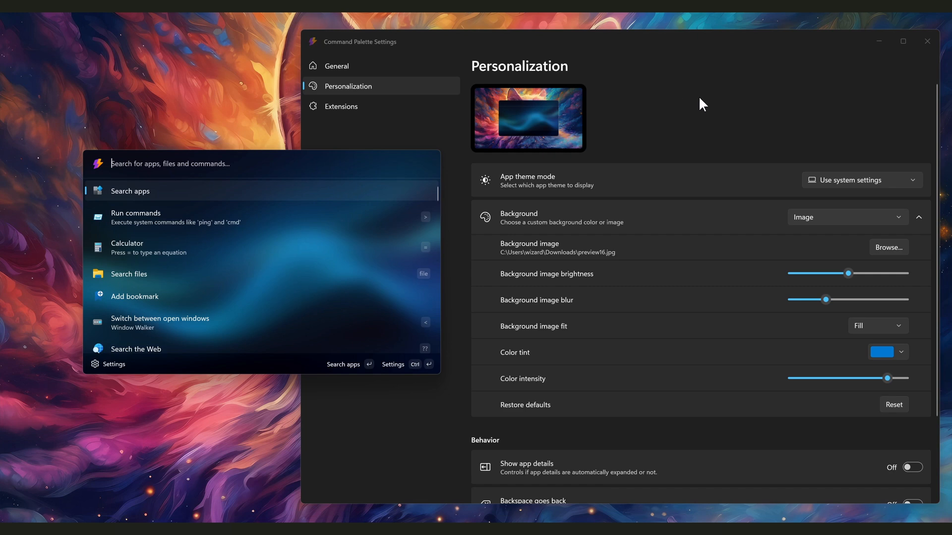
mouse_move(661, 326)
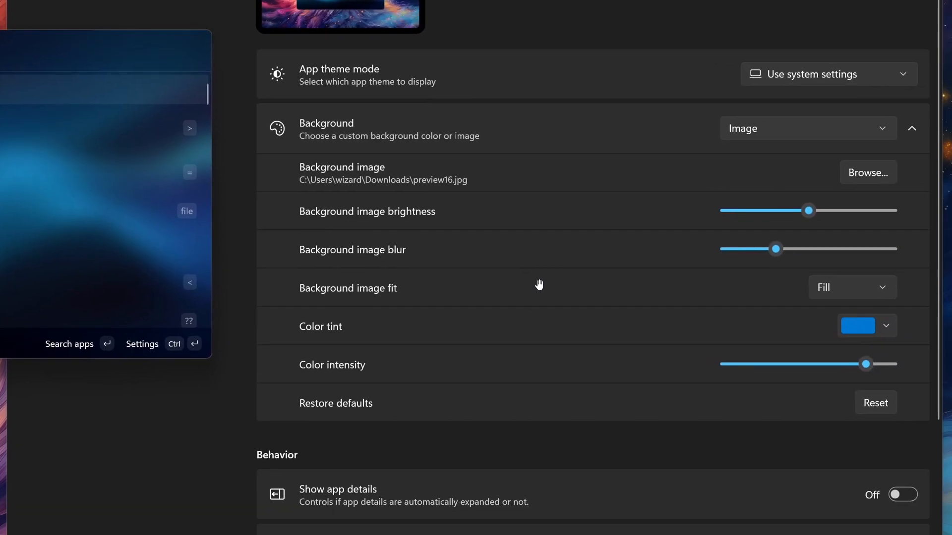
mouse_move(356, 205)
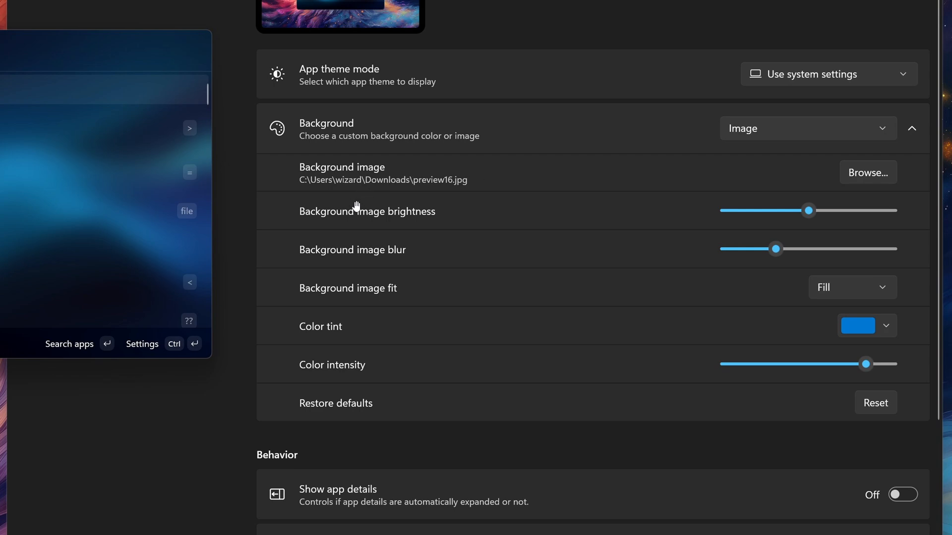
mouse_move(398, 253)
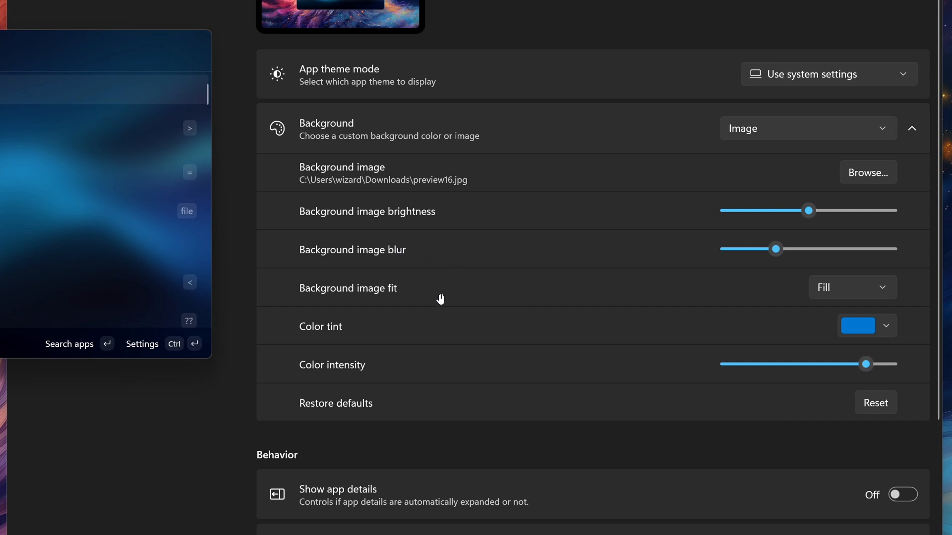
mouse_move(410, 369)
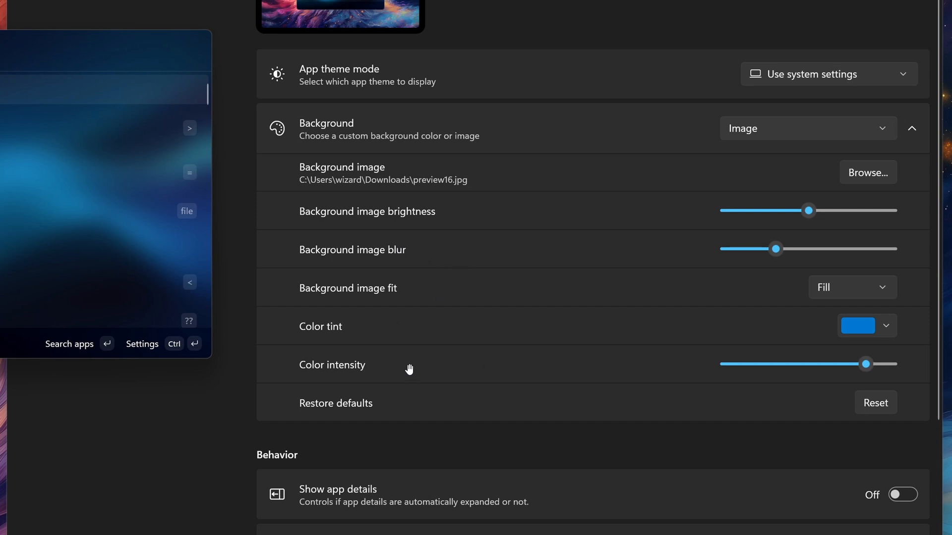
mouse_move(563, 291)
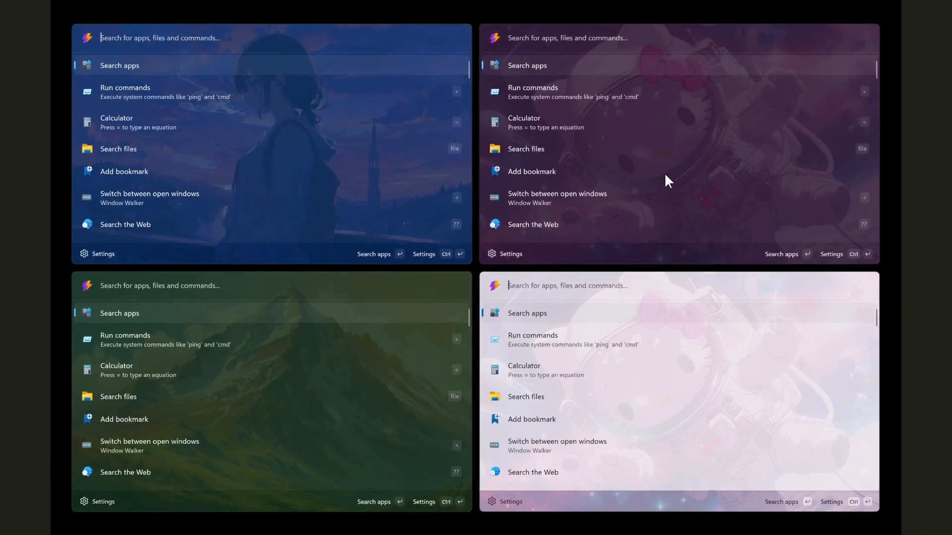
mouse_move(683, 164)
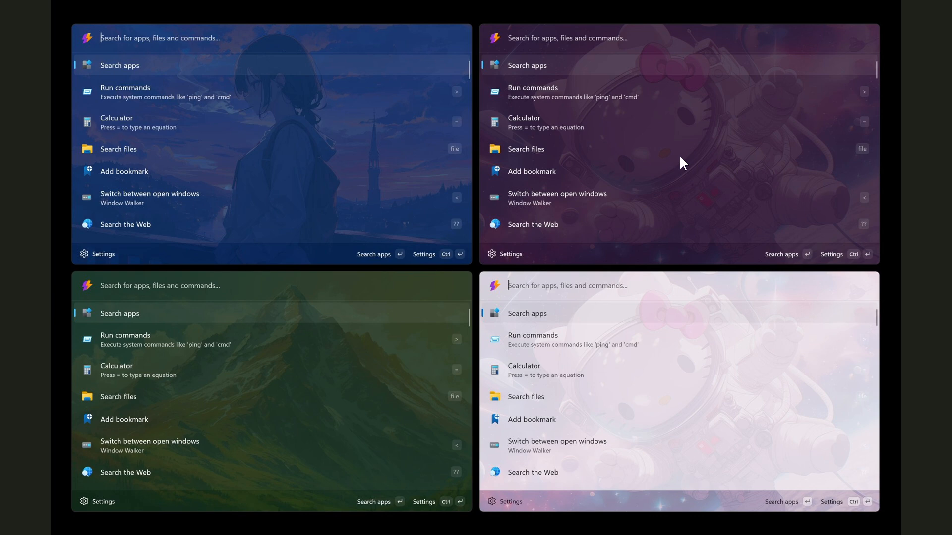
mouse_move(727, 241)
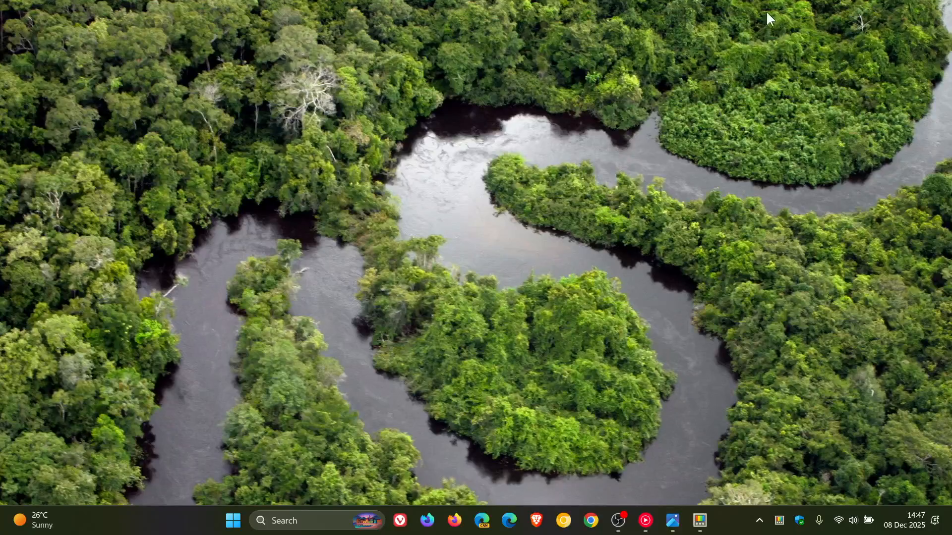
mouse_move(739, 135)
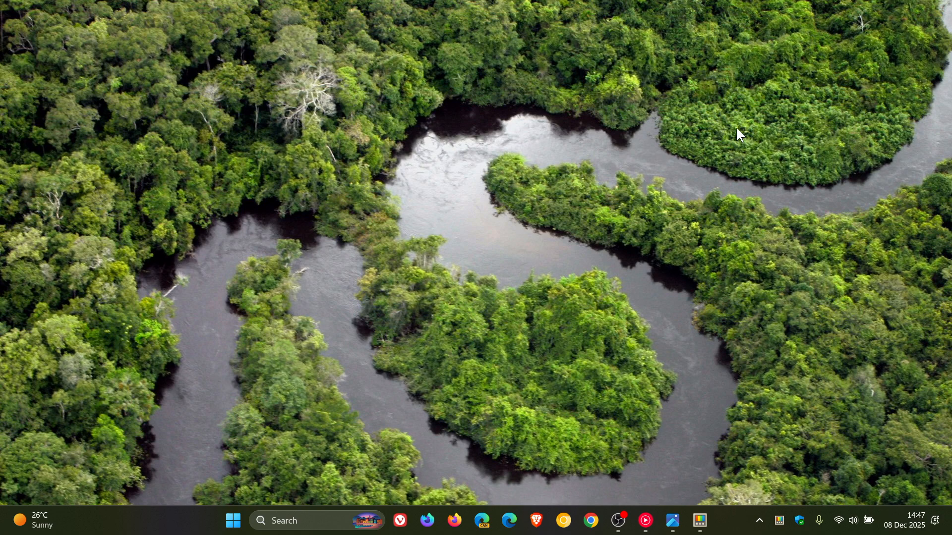
mouse_move(626, 241)
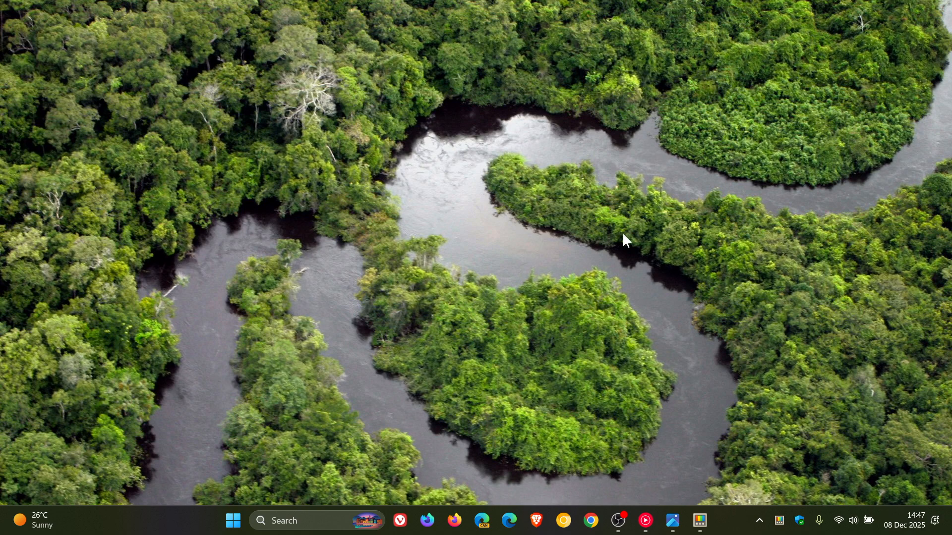